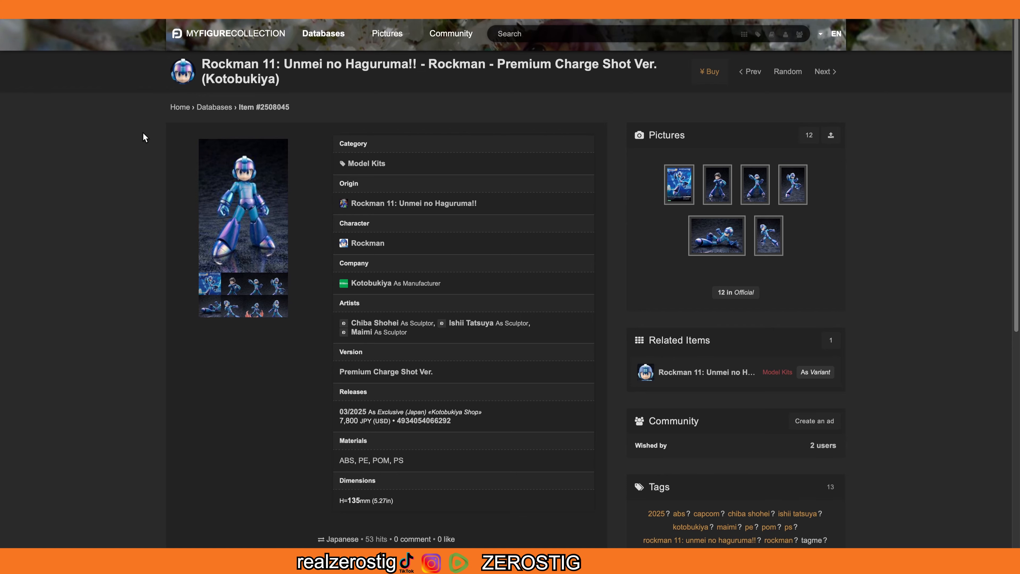
# Show the Rockman Premium Charge Shot Ver. kit's main photo full-size in the lightbox (1 of 13).
pyautogui.click(678, 184)
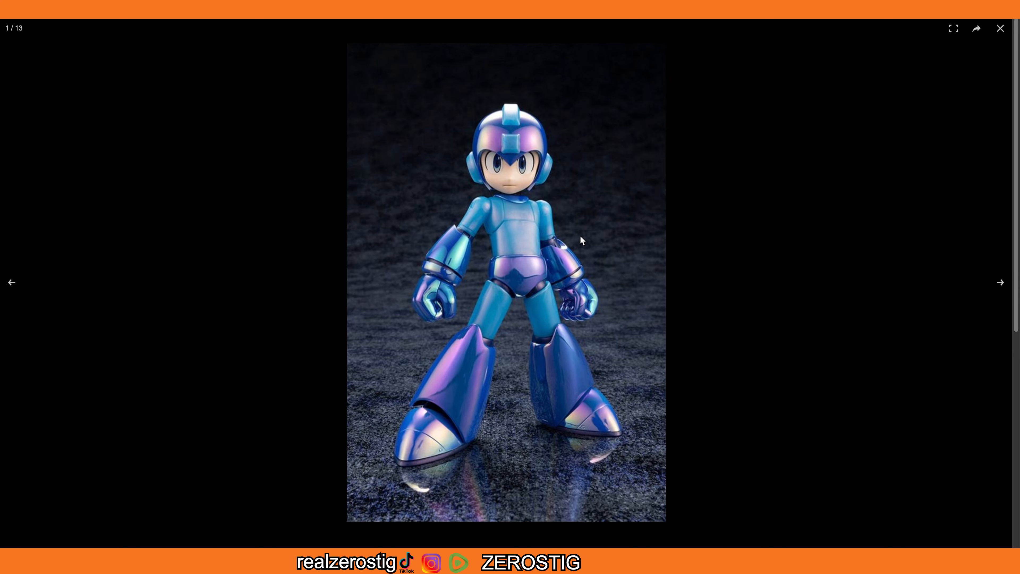
pyautogui.moveTo(702, 235)
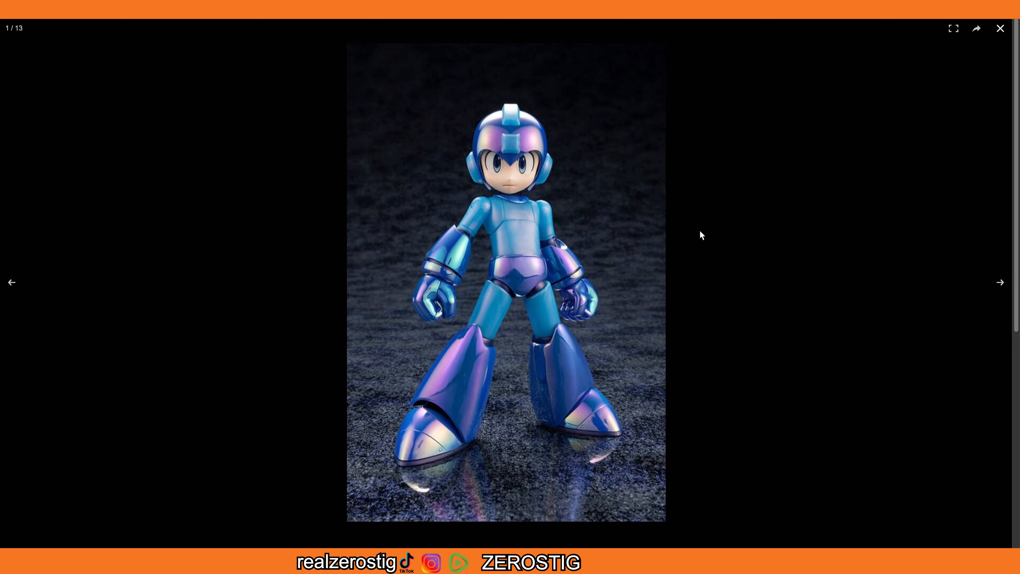
pyautogui.moveTo(437, 366)
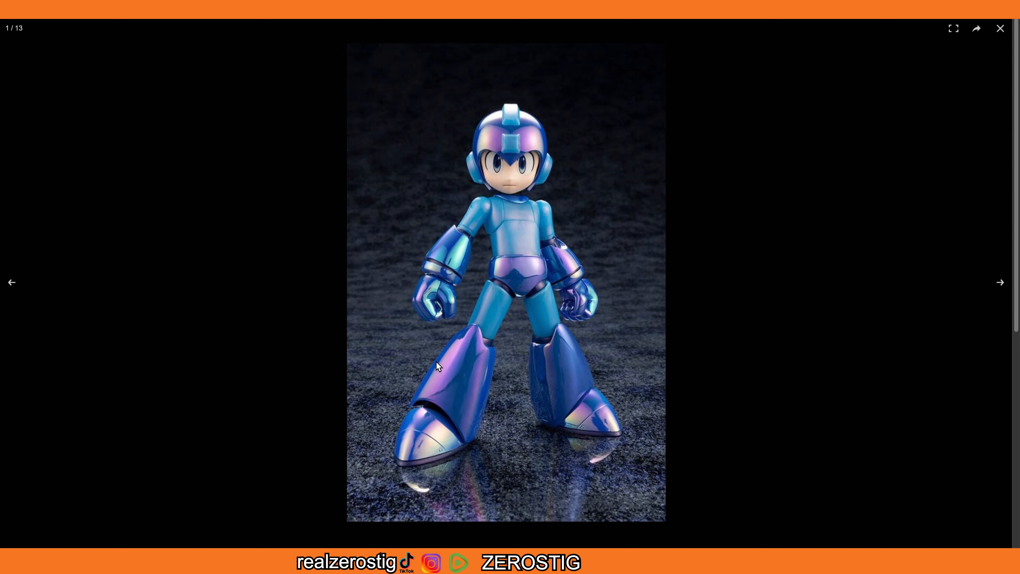
pyautogui.moveTo(483, 171)
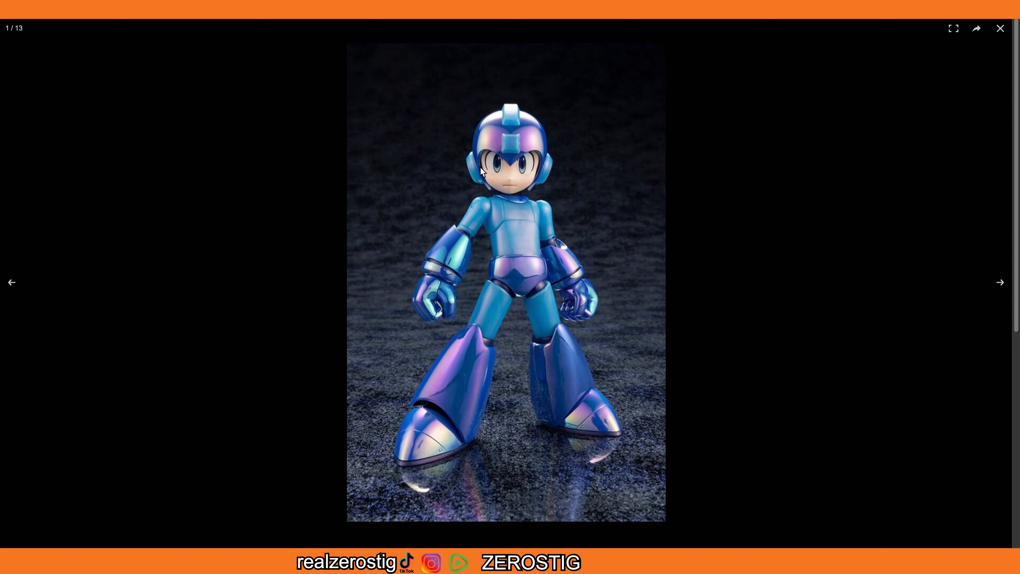
pyautogui.moveTo(493, 266)
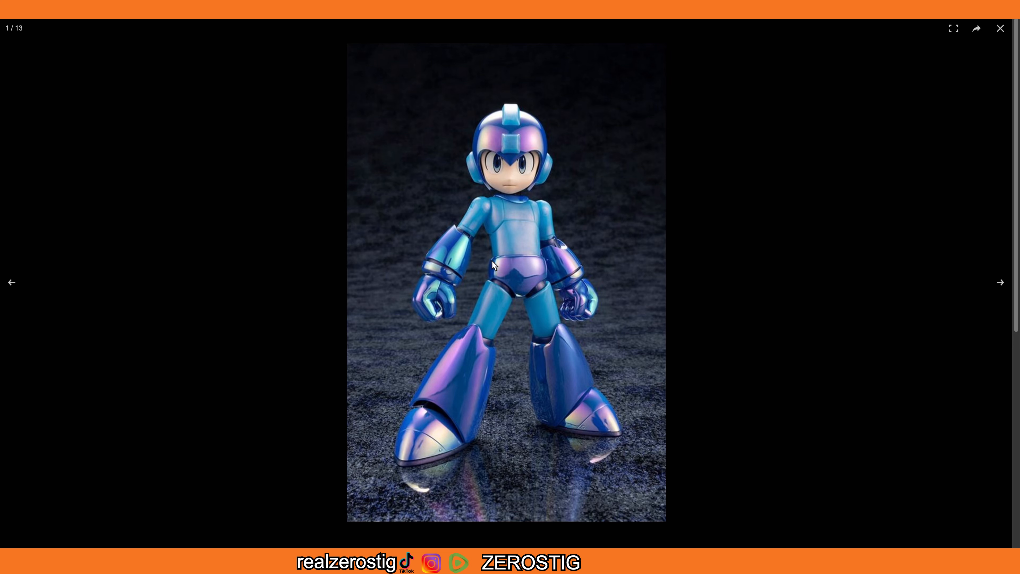
pyautogui.moveTo(426, 373)
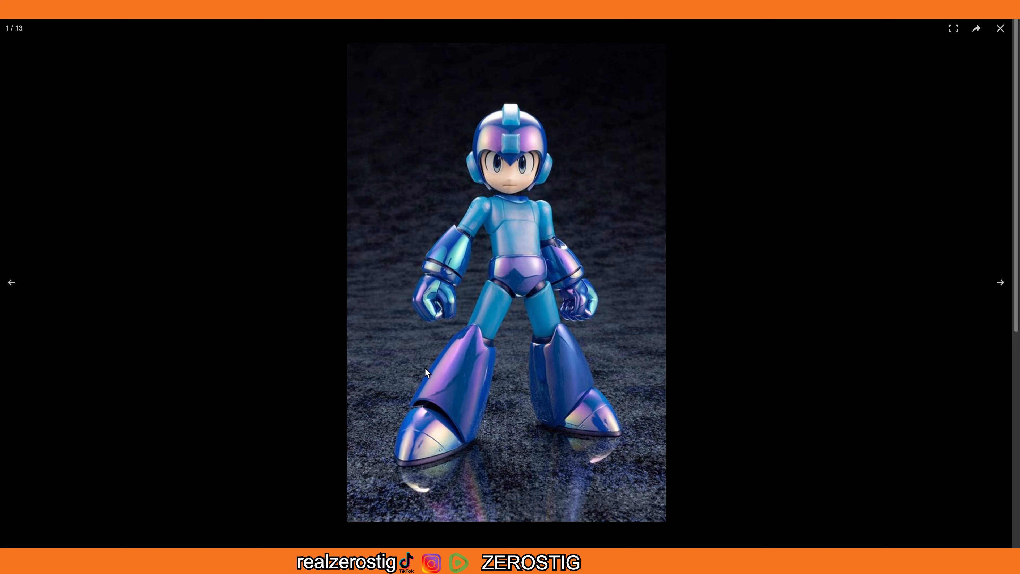
pyautogui.moveTo(972, 286)
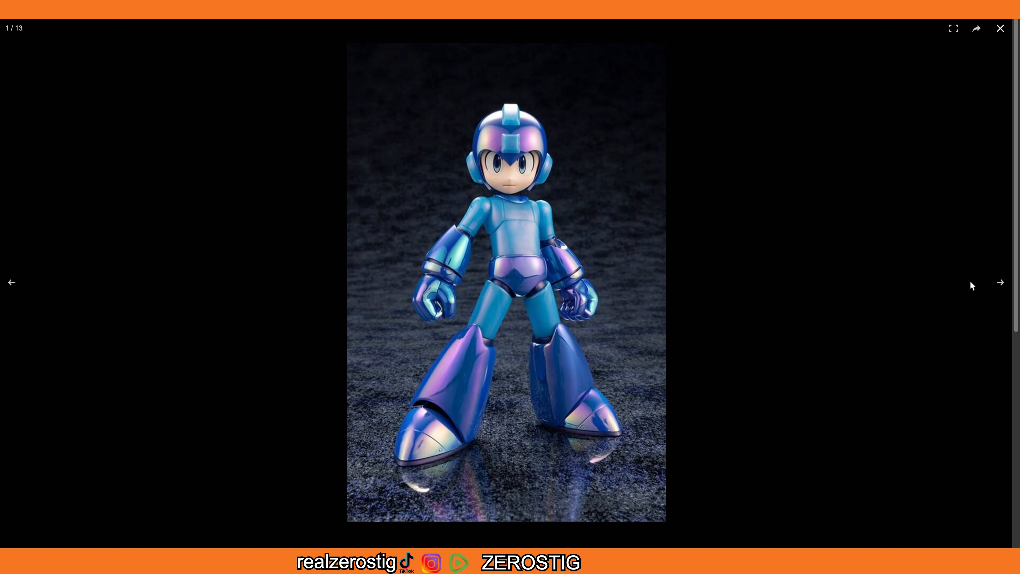
# Advance past the package illustration to photo 3 of 13, the figure holding its helmet.
pyautogui.click(1000, 282)
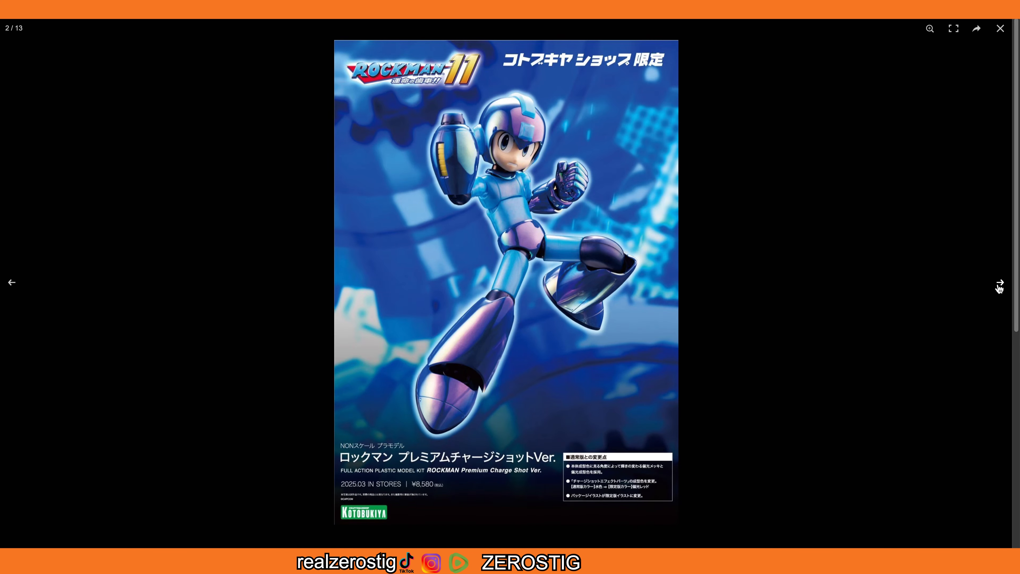
pyautogui.click(999, 284)
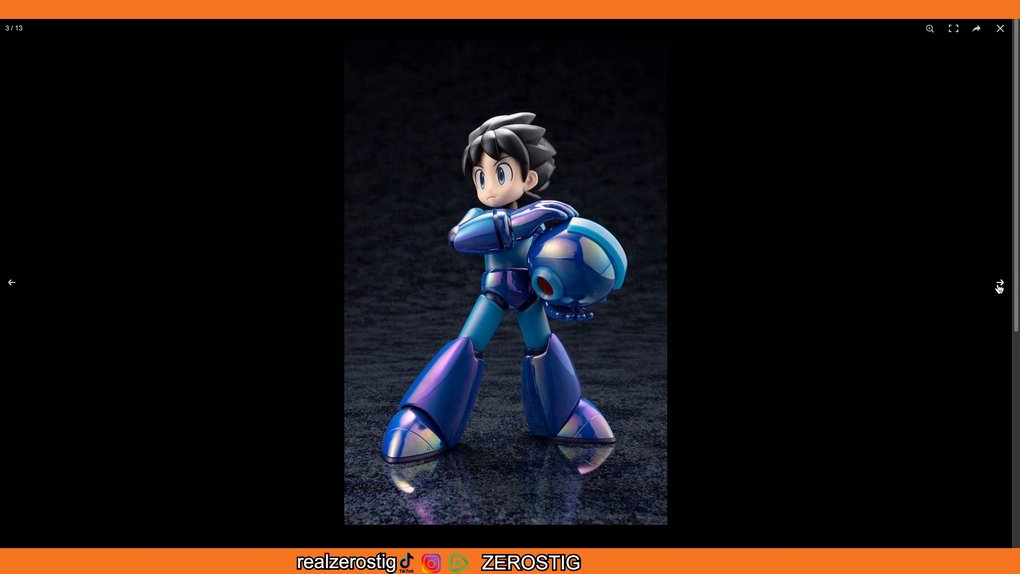
pyautogui.moveTo(426, 202)
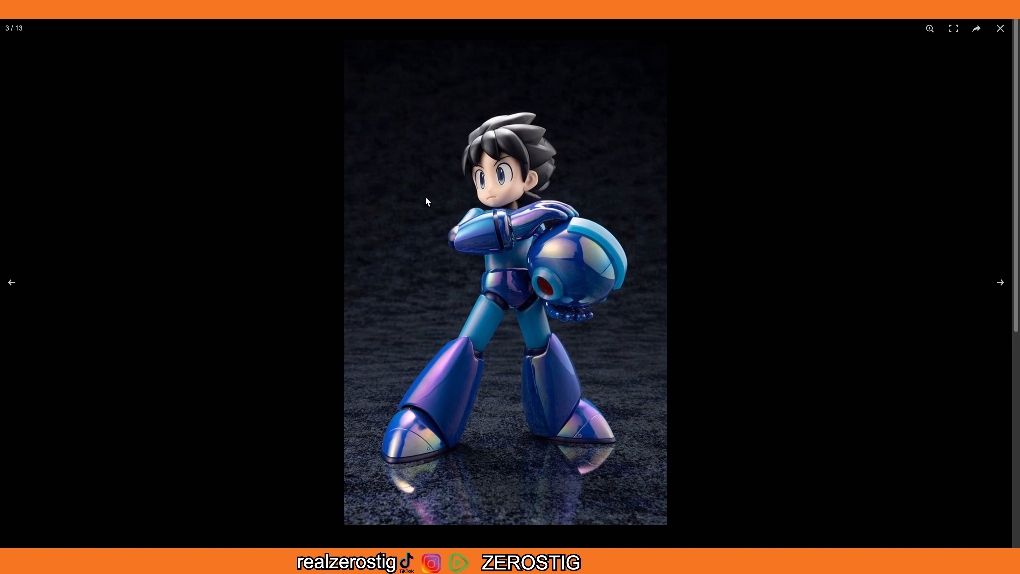
pyautogui.moveTo(511, 144)
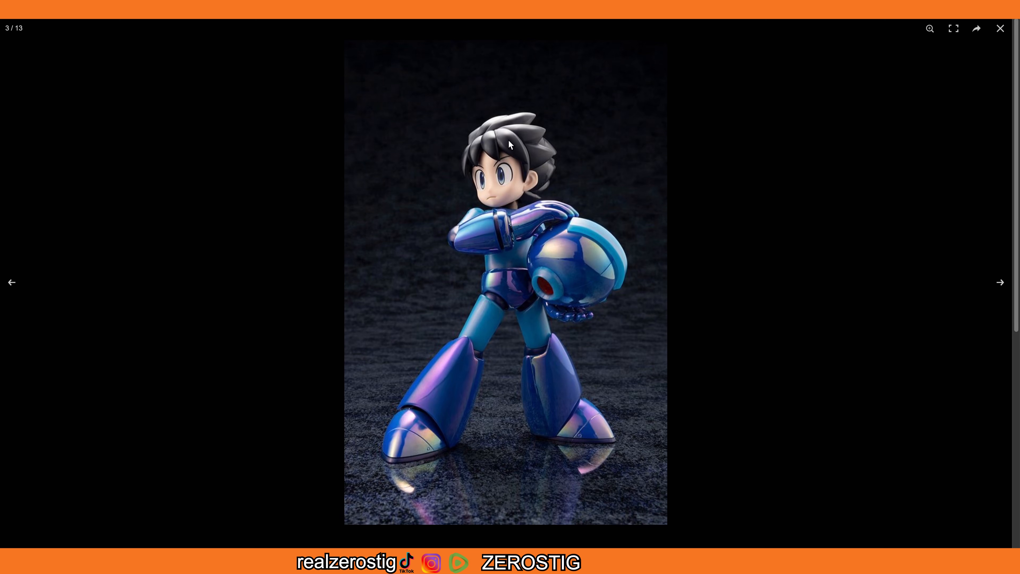
pyautogui.moveTo(874, 266)
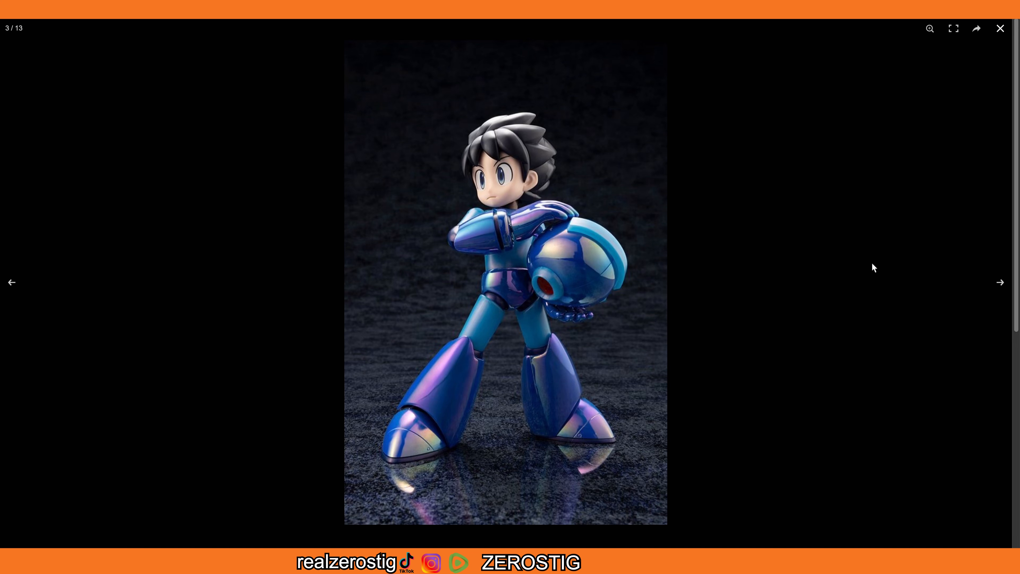
pyautogui.moveTo(441, 420)
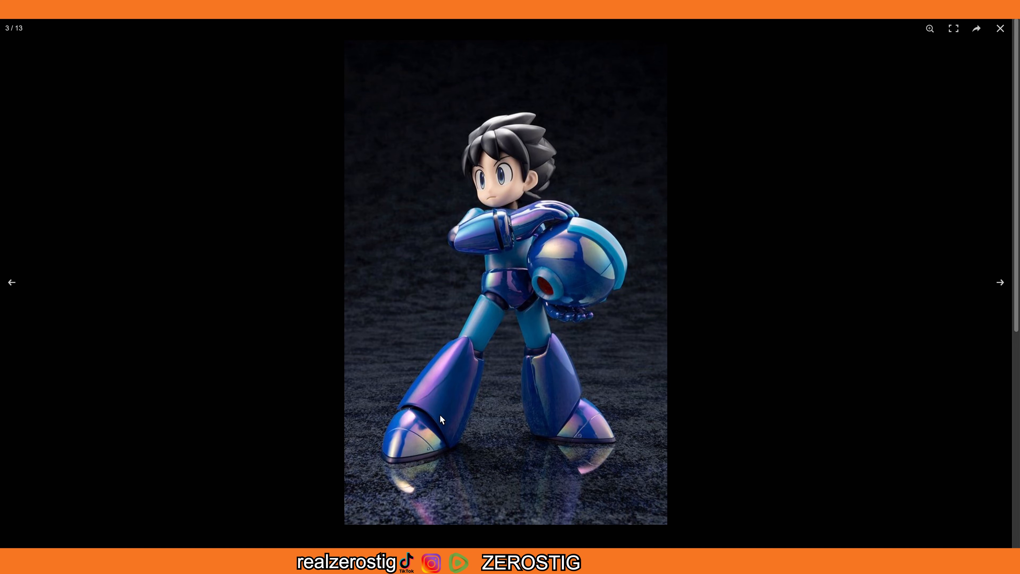
pyautogui.moveTo(646, 446)
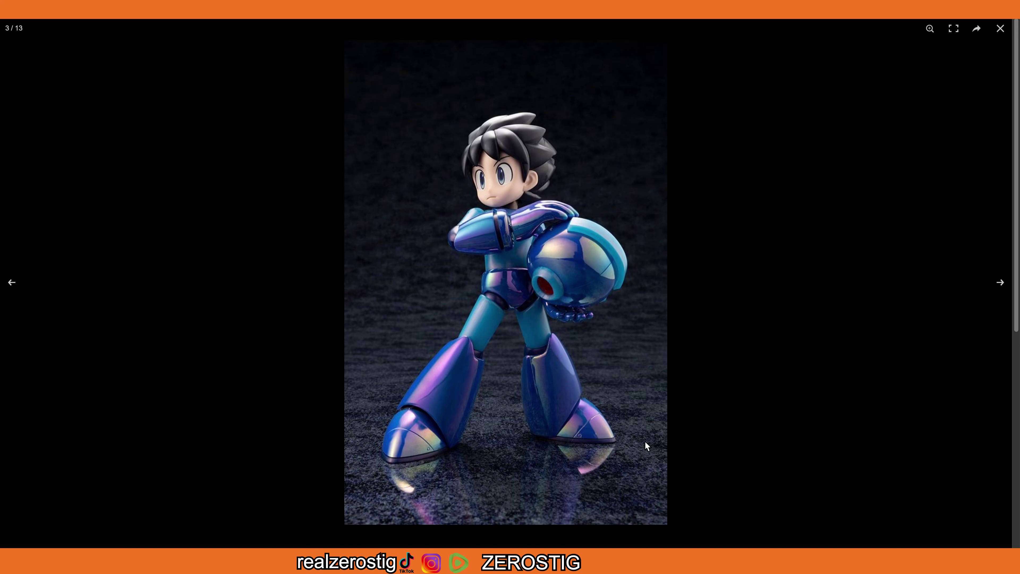
pyautogui.moveTo(597, 442)
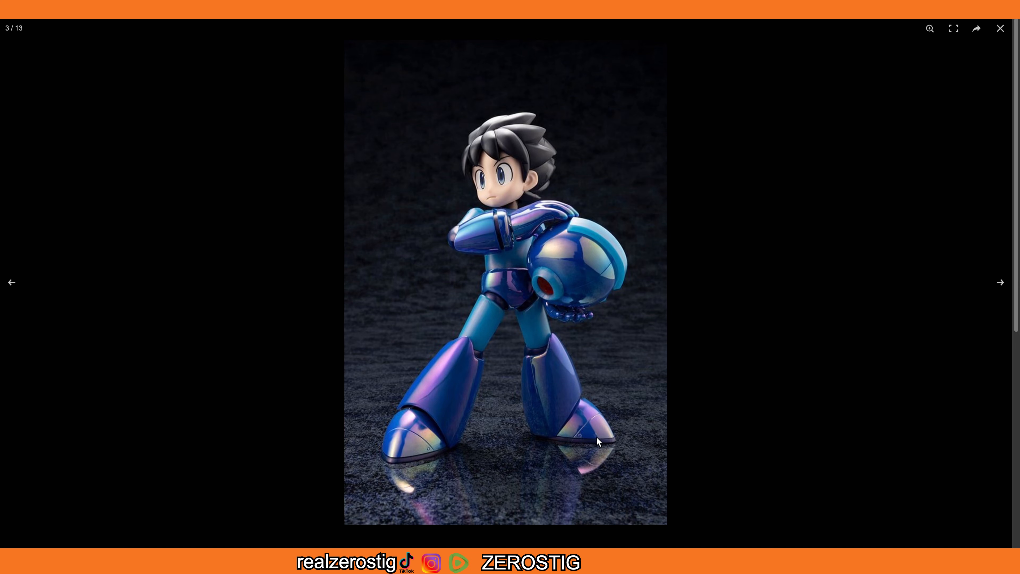
pyautogui.moveTo(592, 424)
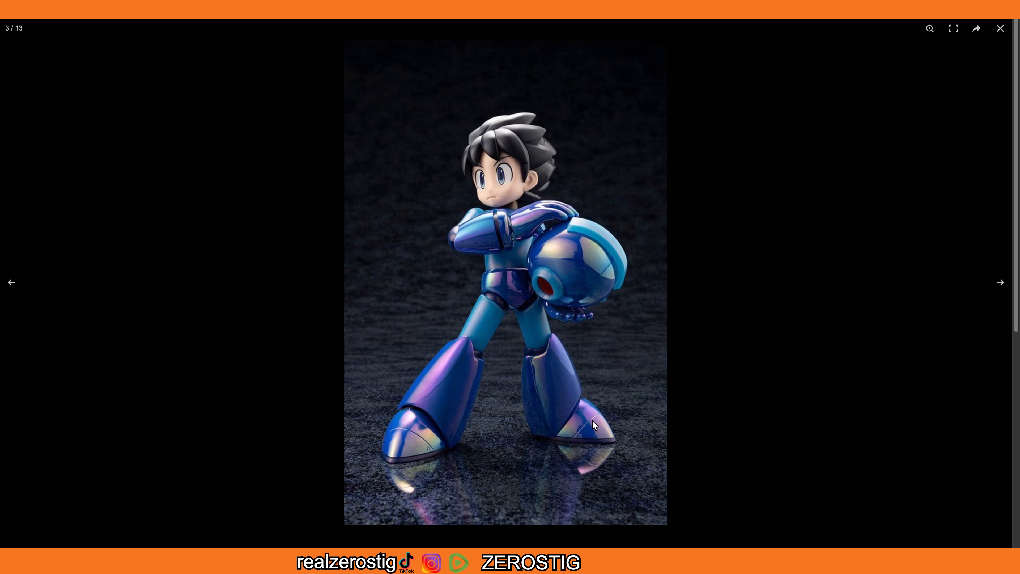
pyautogui.moveTo(582, 437)
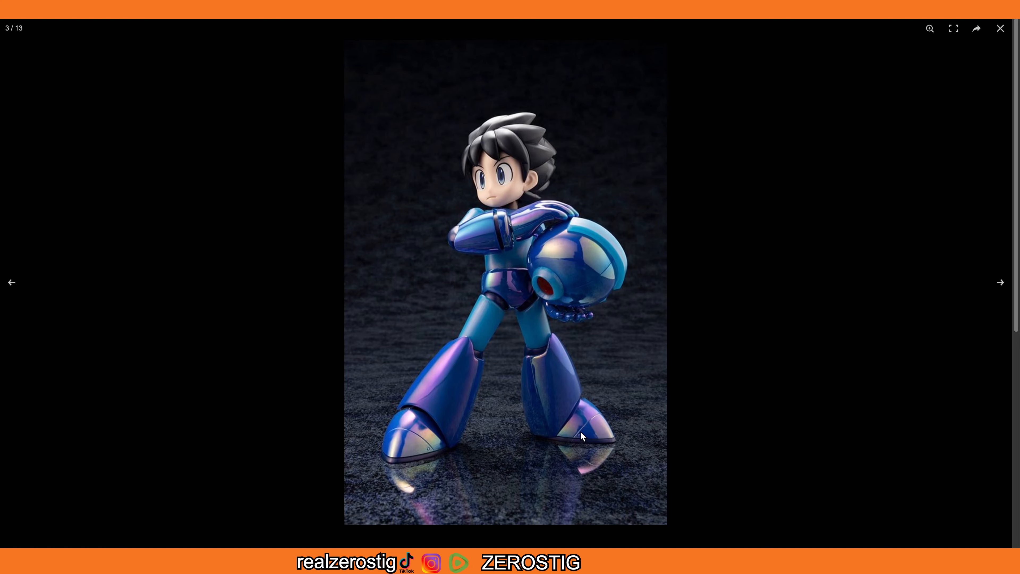
pyautogui.moveTo(599, 294)
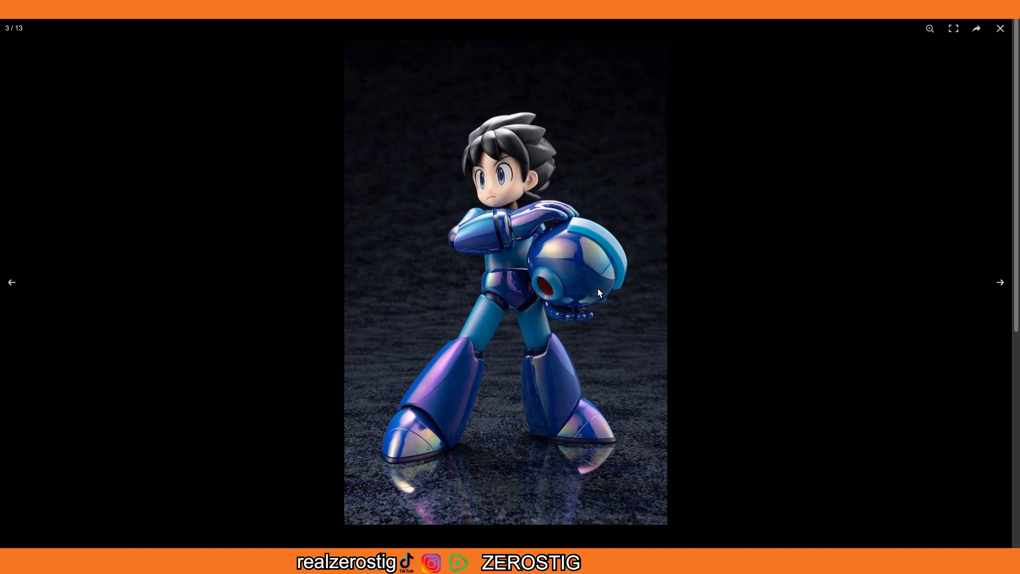
# Page forward through the gallery to photo 13 of 13, the kneeling charge-shot pose.
pyautogui.click(1000, 282)
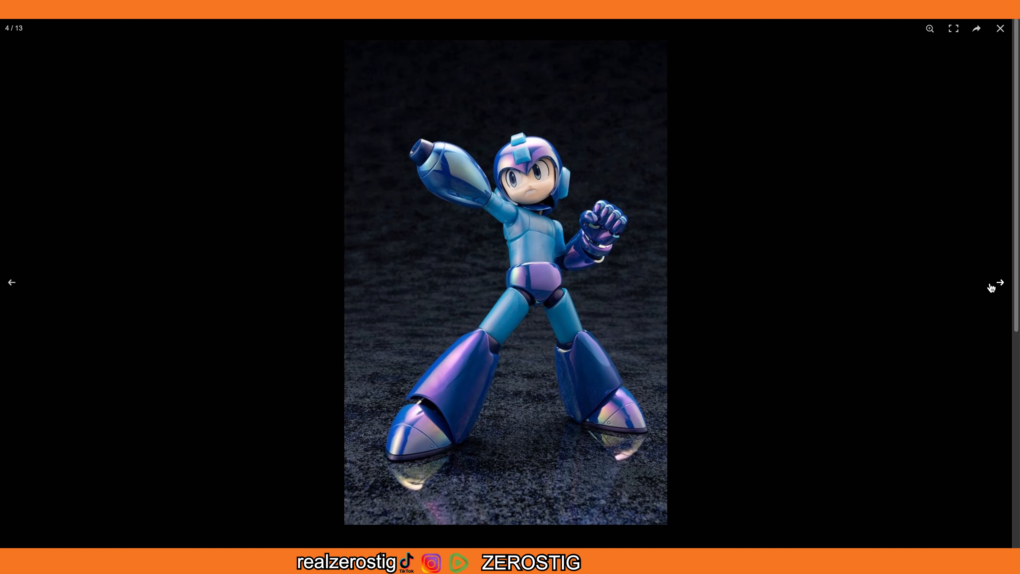
pyautogui.click(999, 282)
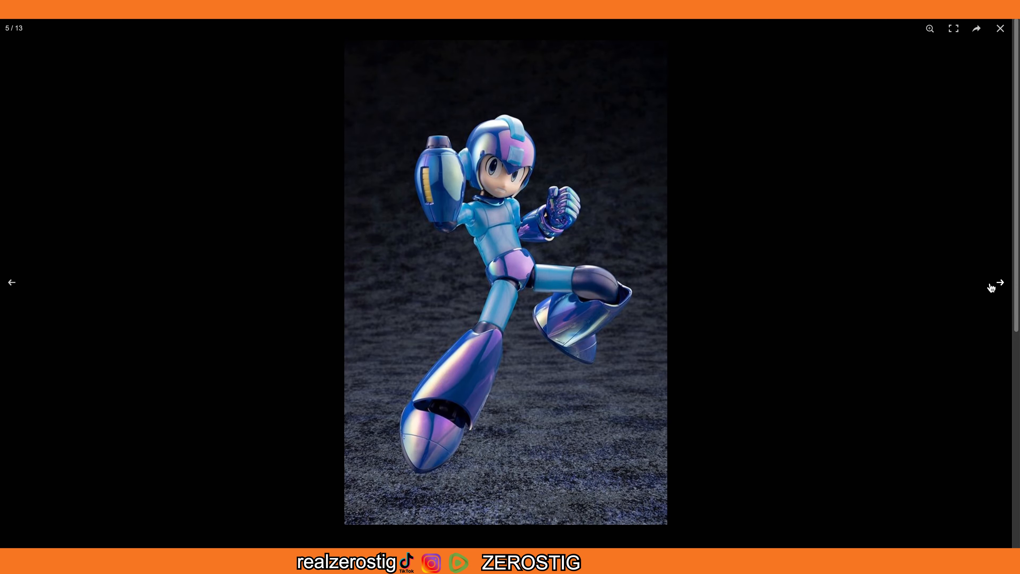
pyautogui.click(998, 281)
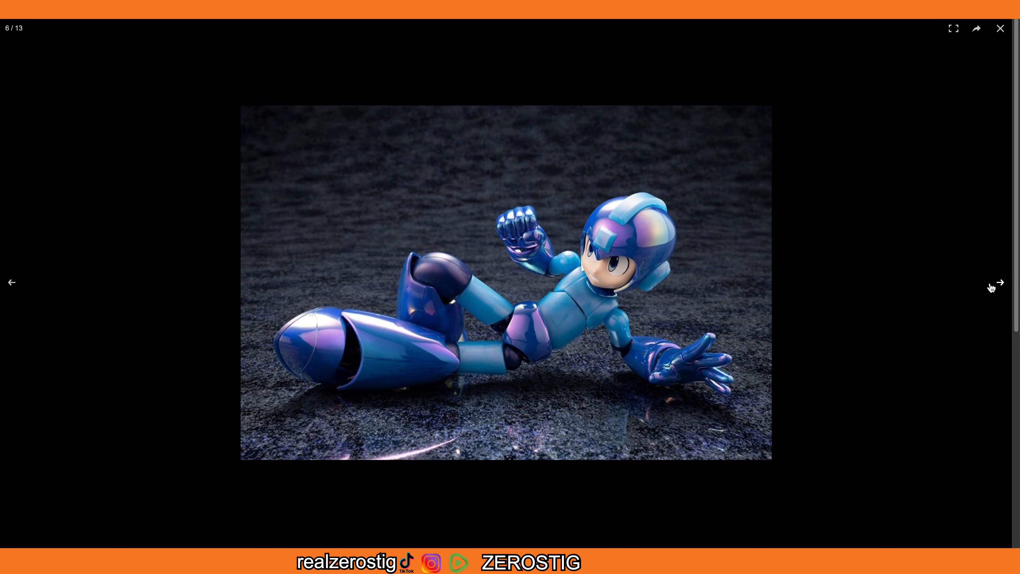
pyautogui.click(1000, 282)
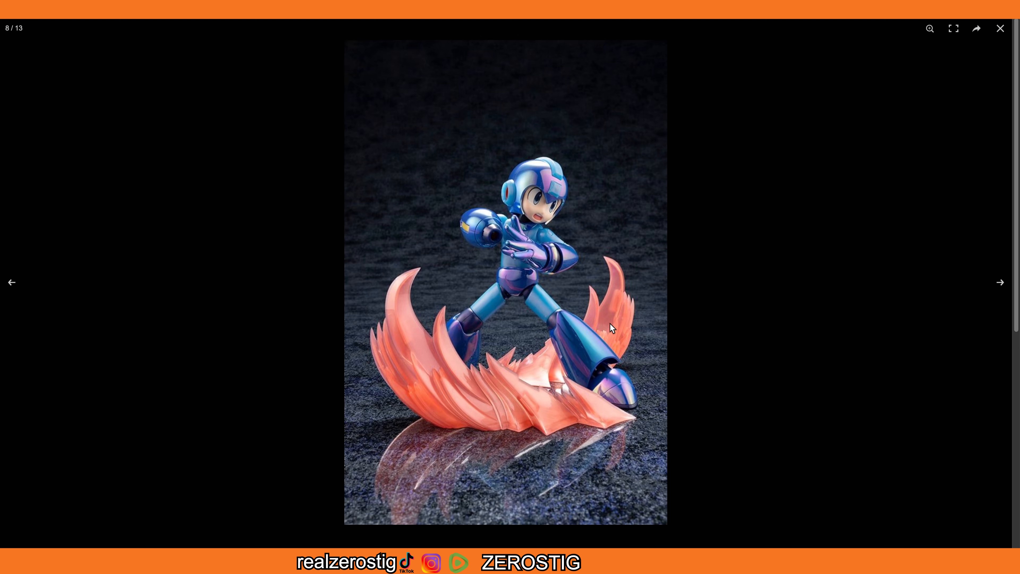
pyautogui.moveTo(593, 365)
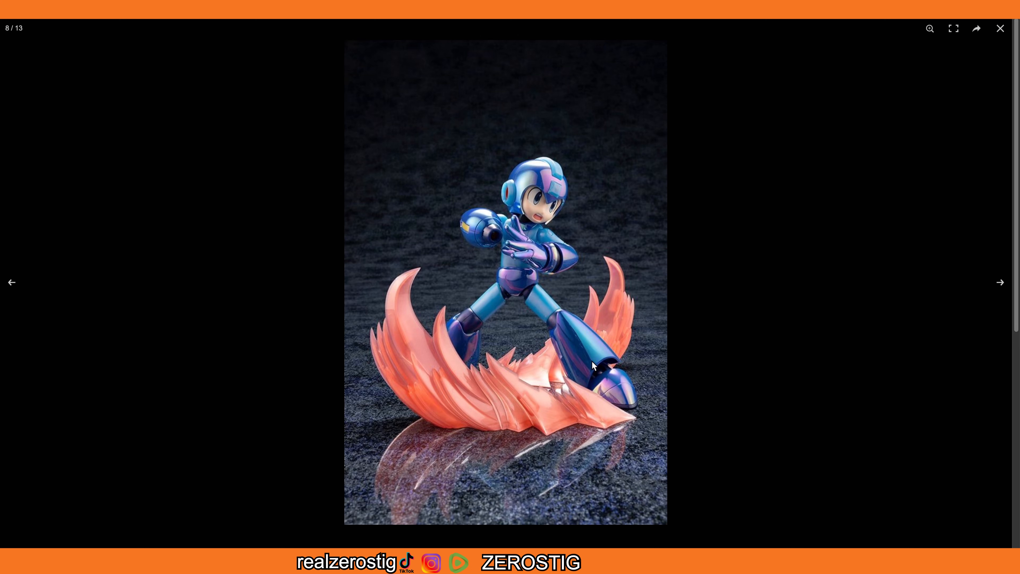
pyautogui.moveTo(526, 425)
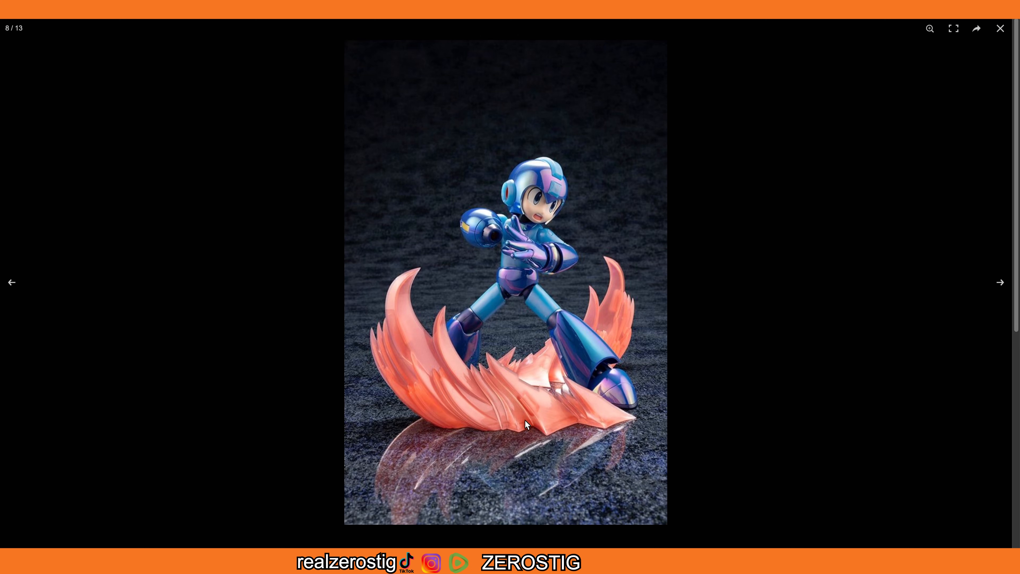
pyautogui.moveTo(566, 414)
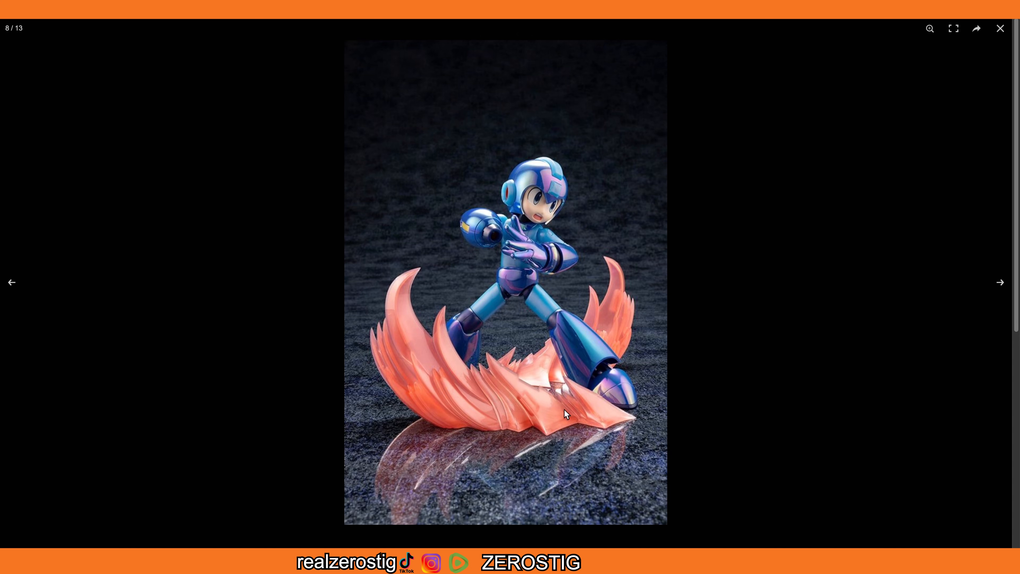
pyautogui.moveTo(570, 391)
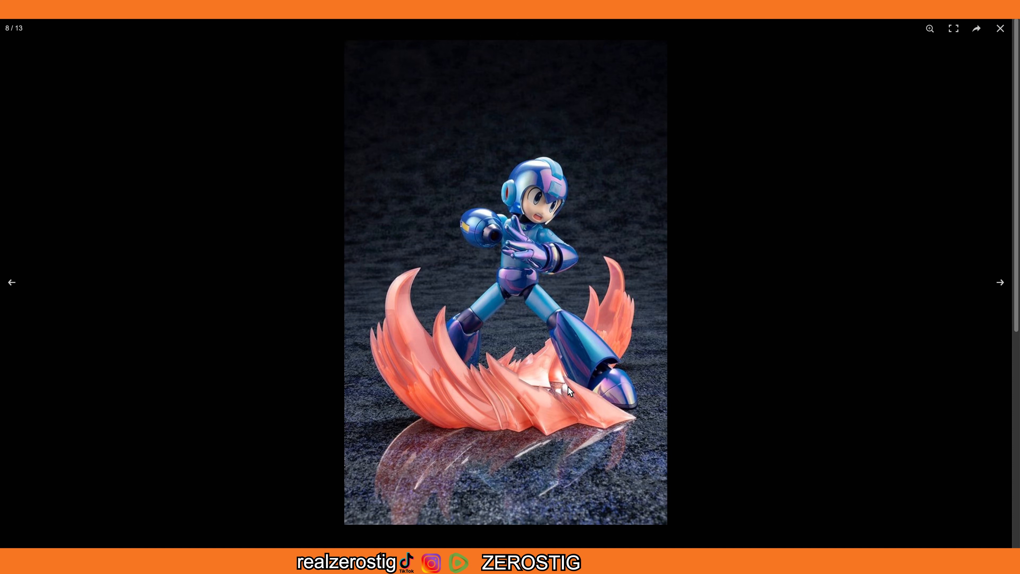
pyautogui.moveTo(681, 314)
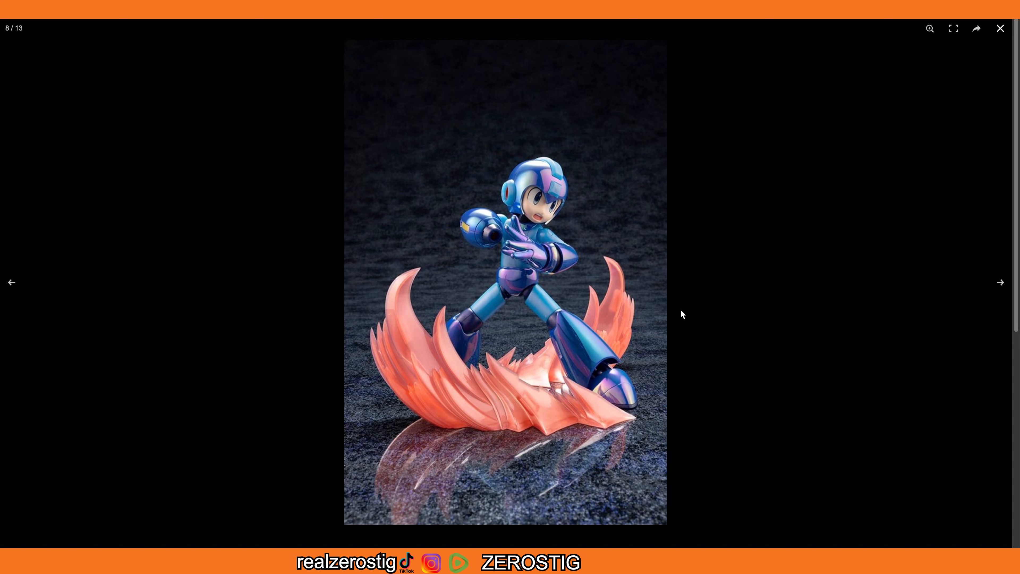
pyautogui.moveTo(999, 282)
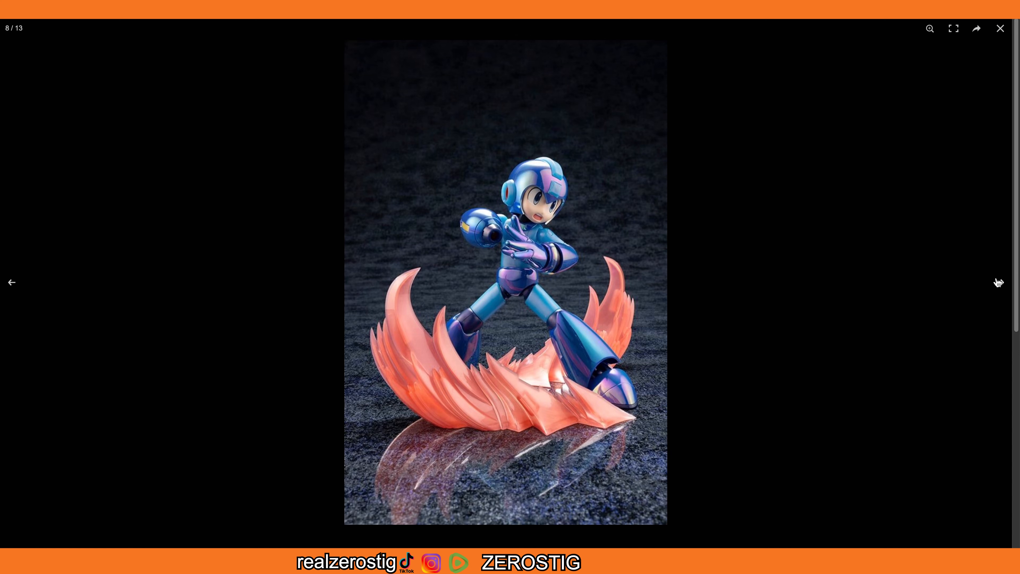
pyautogui.click(998, 283)
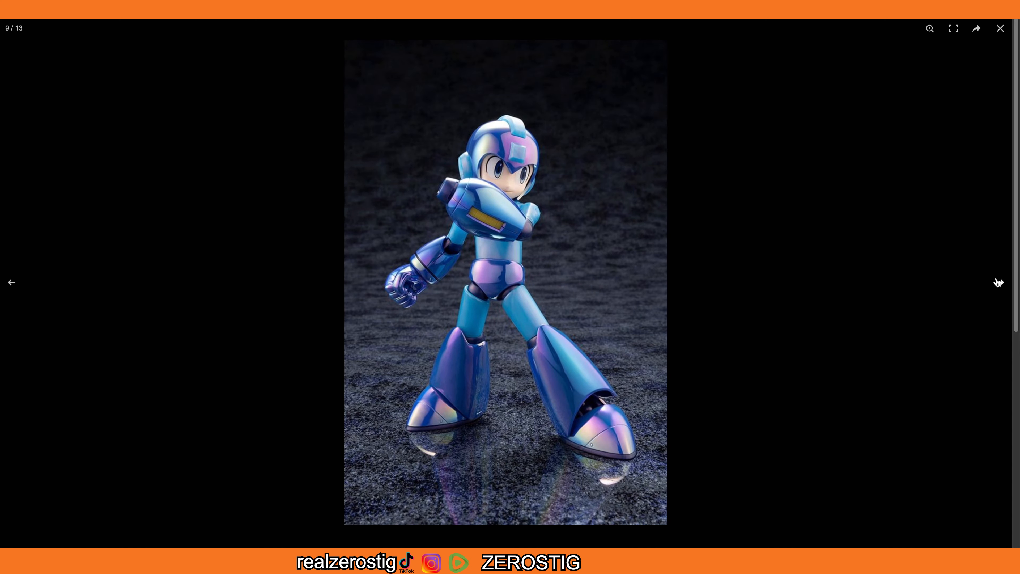
pyautogui.click(997, 282)
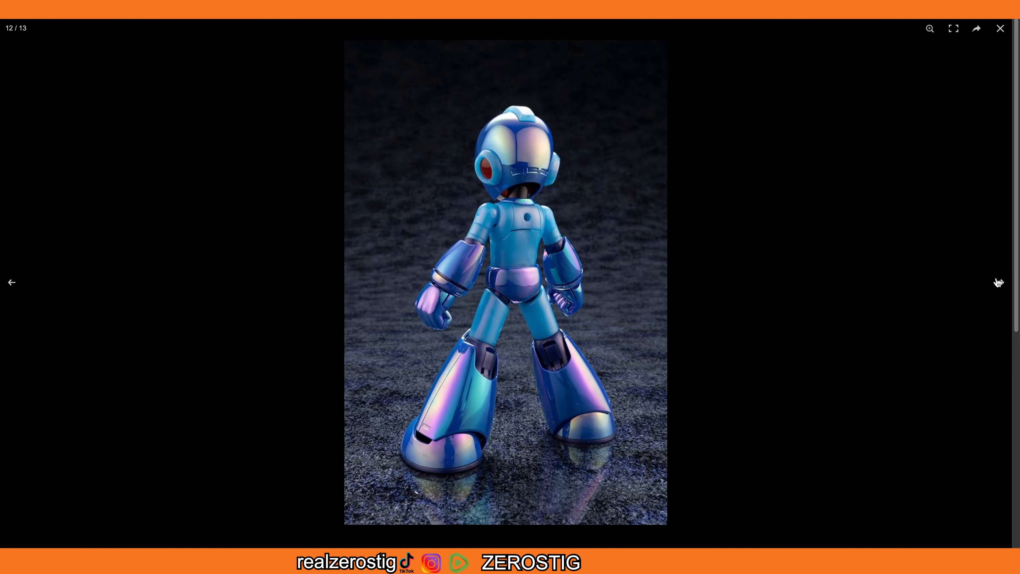
pyautogui.click(999, 282)
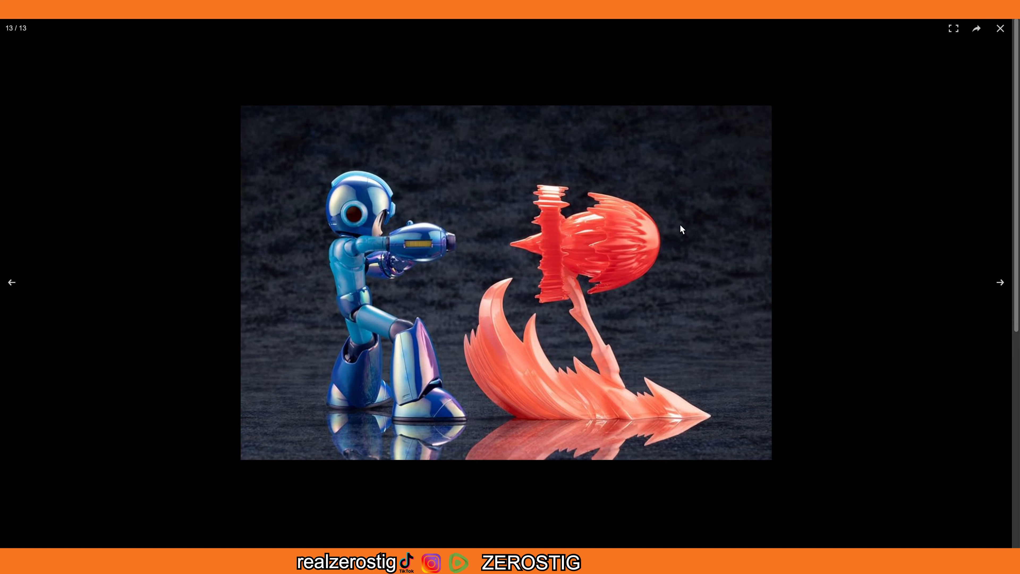
pyautogui.moveTo(627, 274)
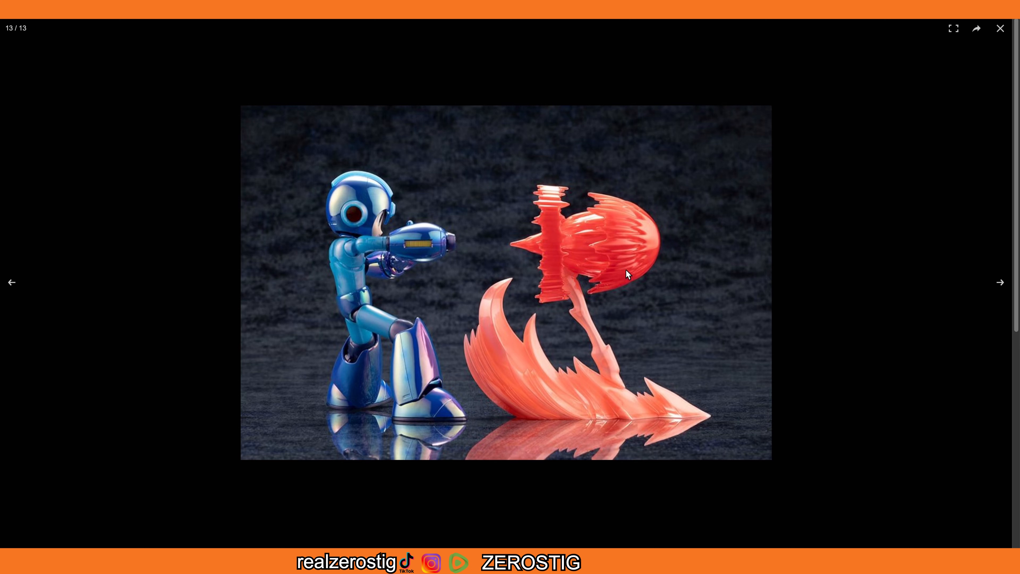
pyautogui.moveTo(655, 263)
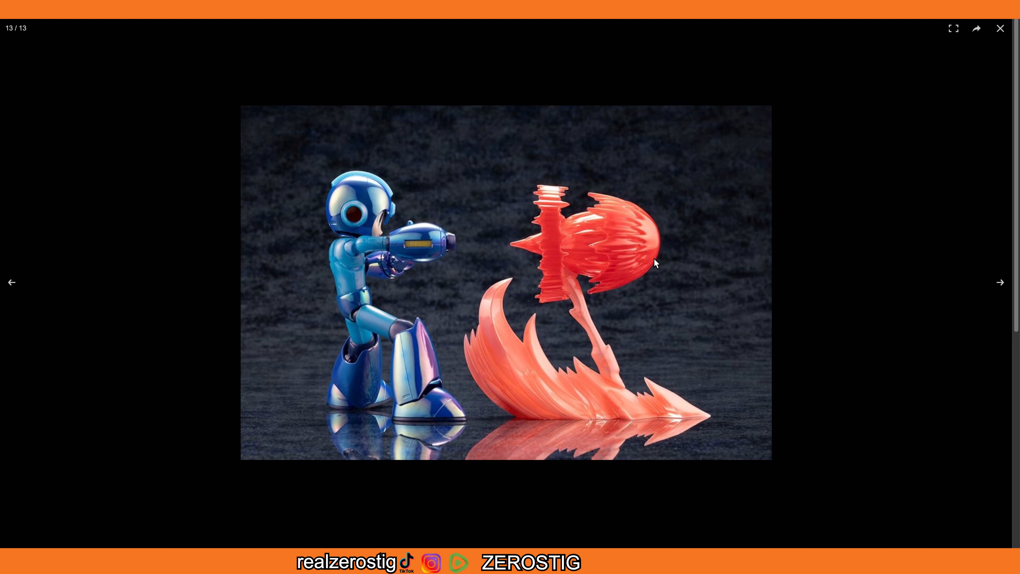
pyautogui.moveTo(692, 272)
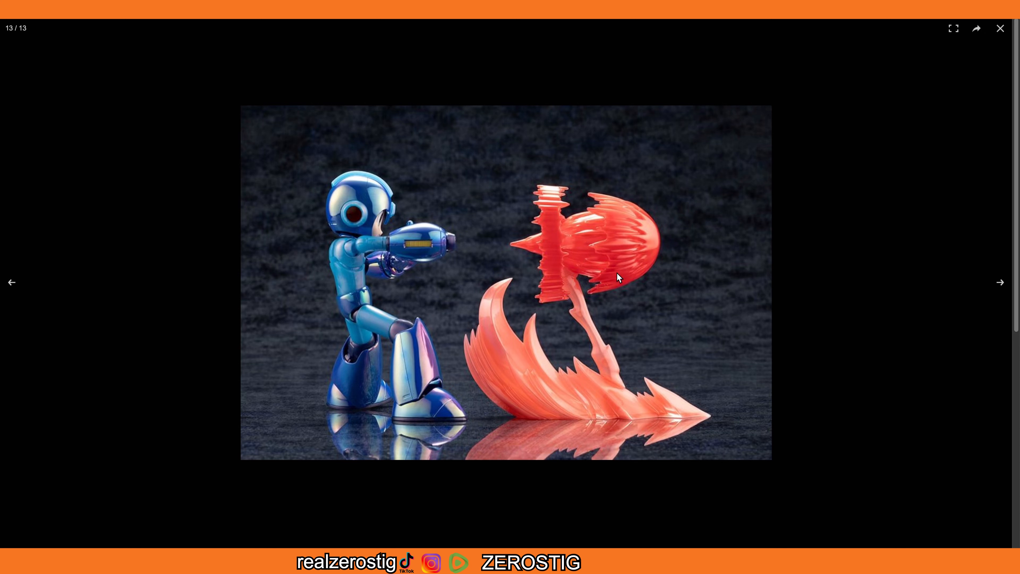
pyautogui.moveTo(703, 271)
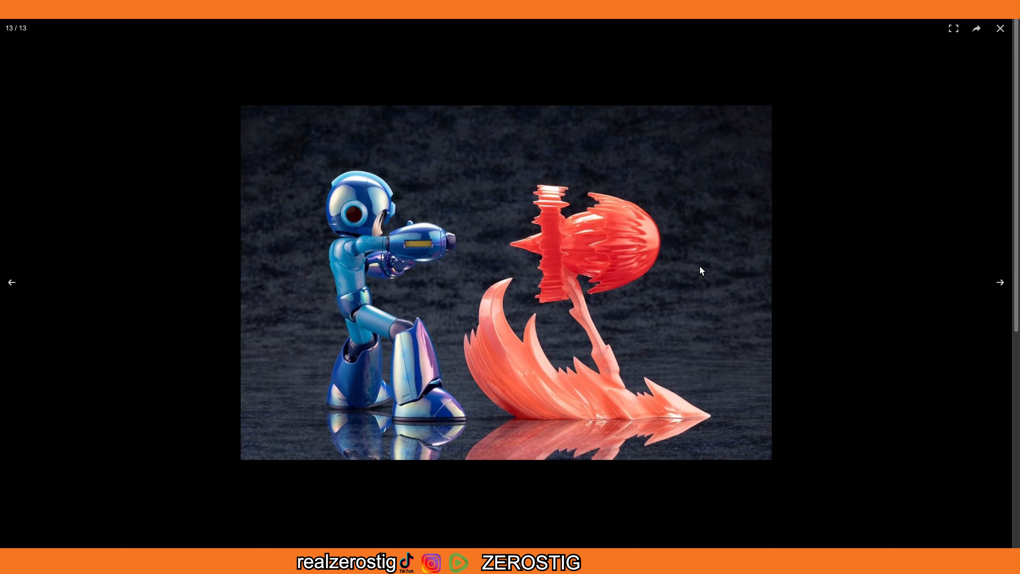
pyautogui.moveTo(885, 264)
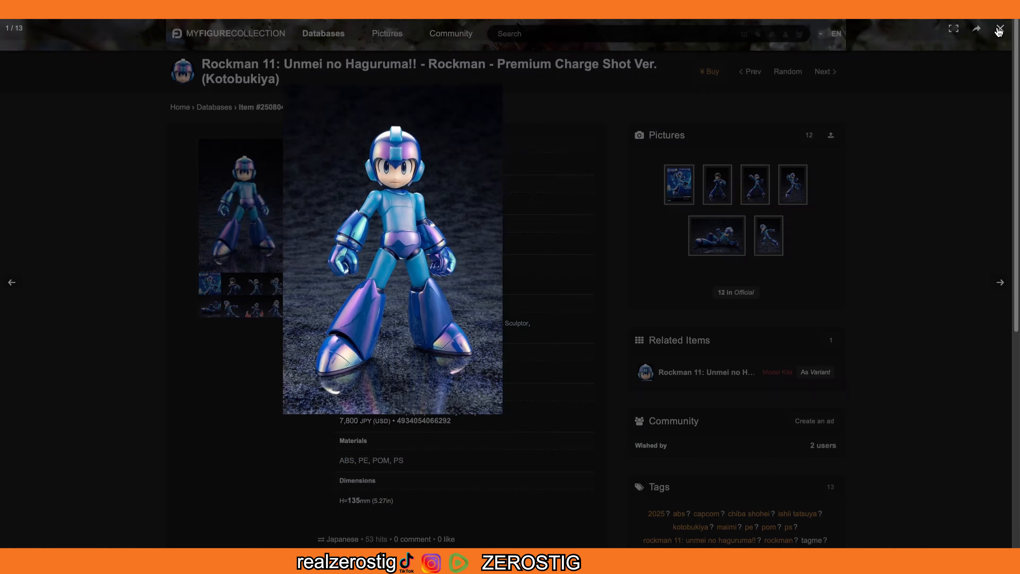
pyautogui.click(998, 29)
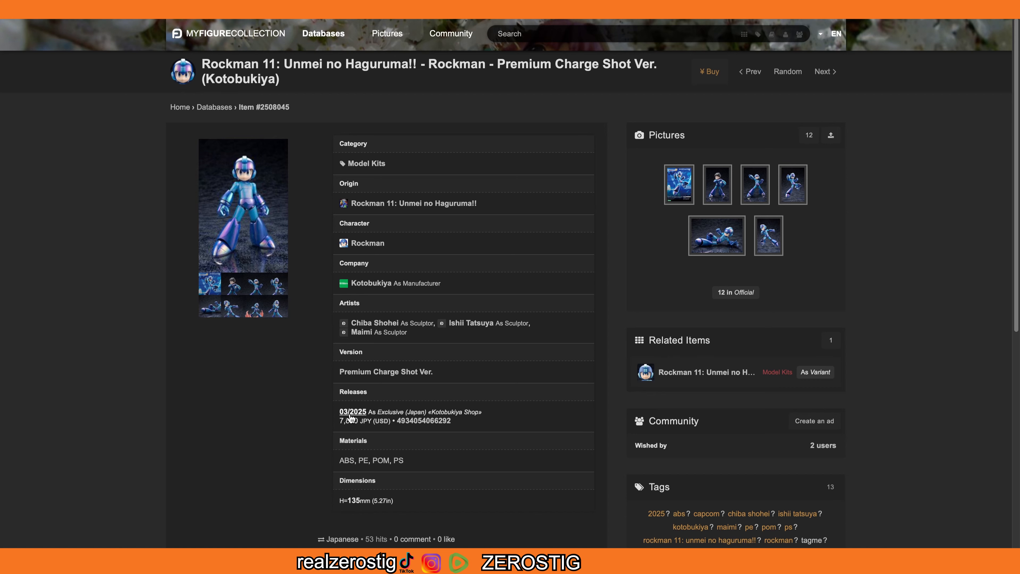
pyautogui.moveTo(353, 412)
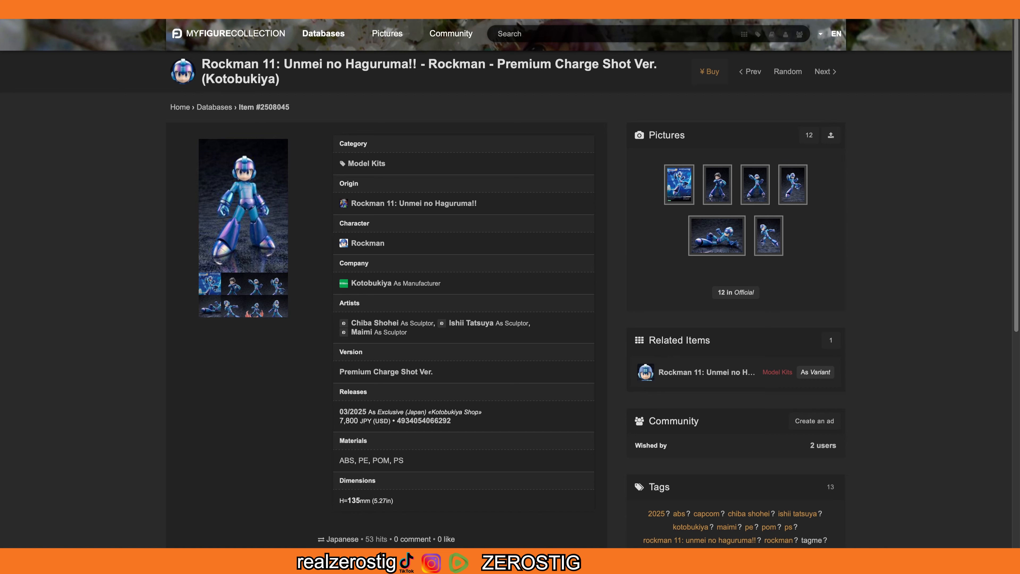
pyautogui.moveTo(944, 100)
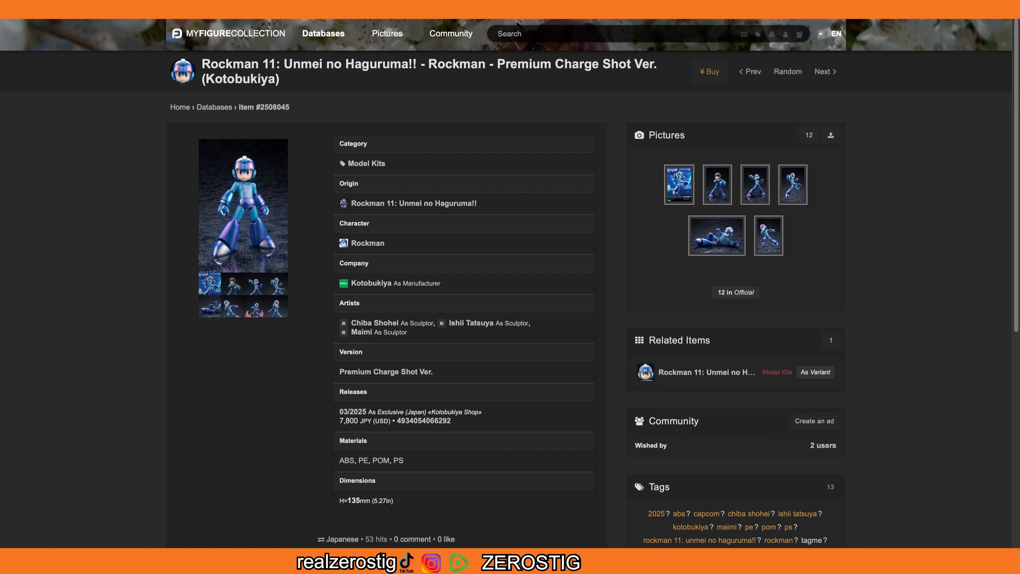
pyautogui.moveTo(619, 368)
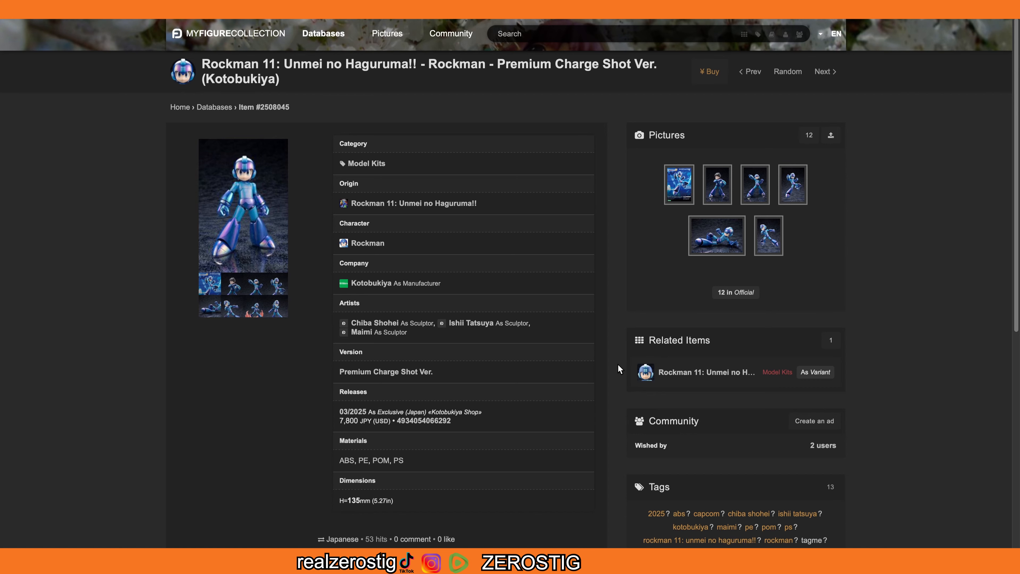
pyautogui.moveTo(432, 412)
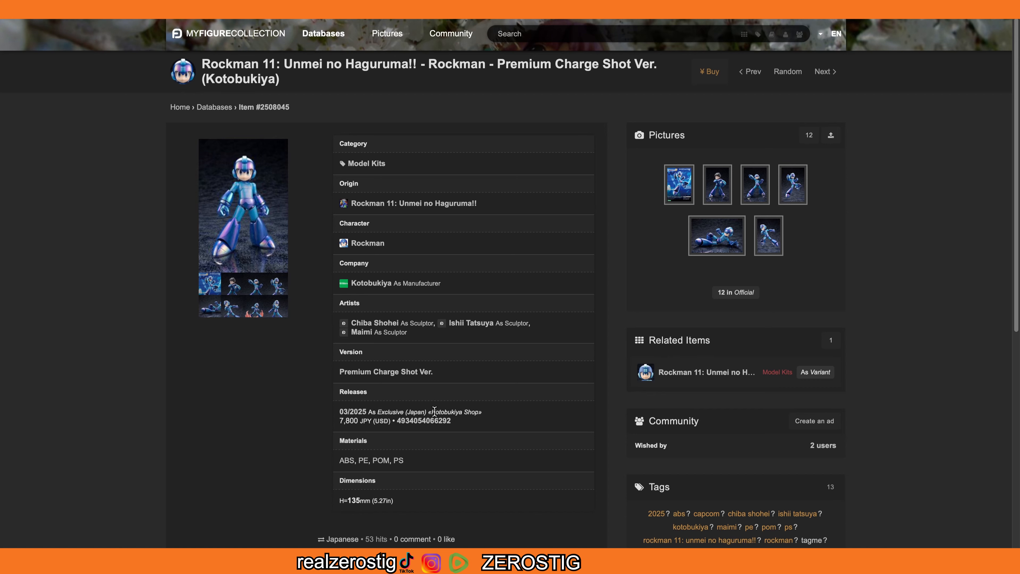
pyautogui.moveTo(455, 410)
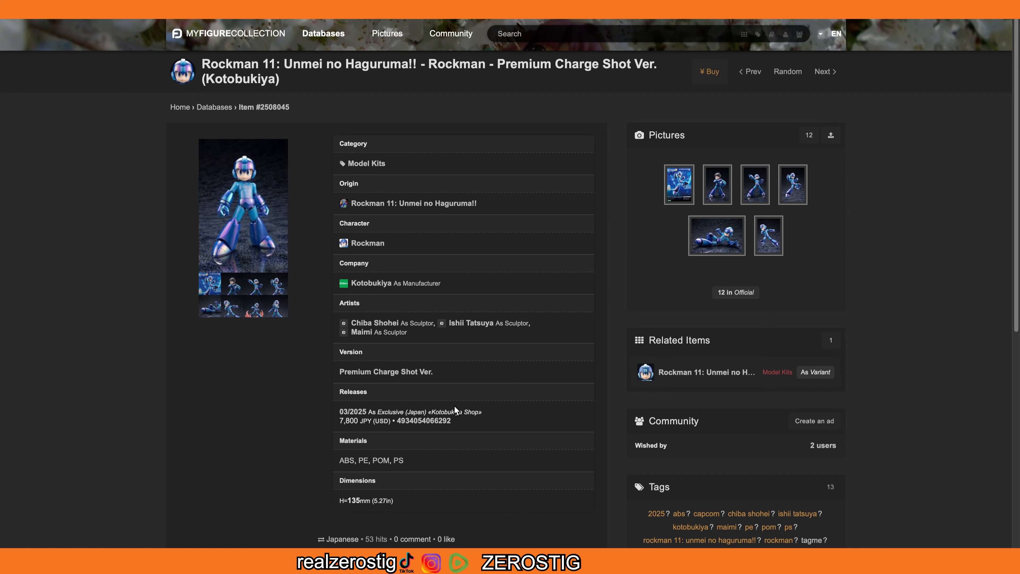
pyautogui.moveTo(622, 331)
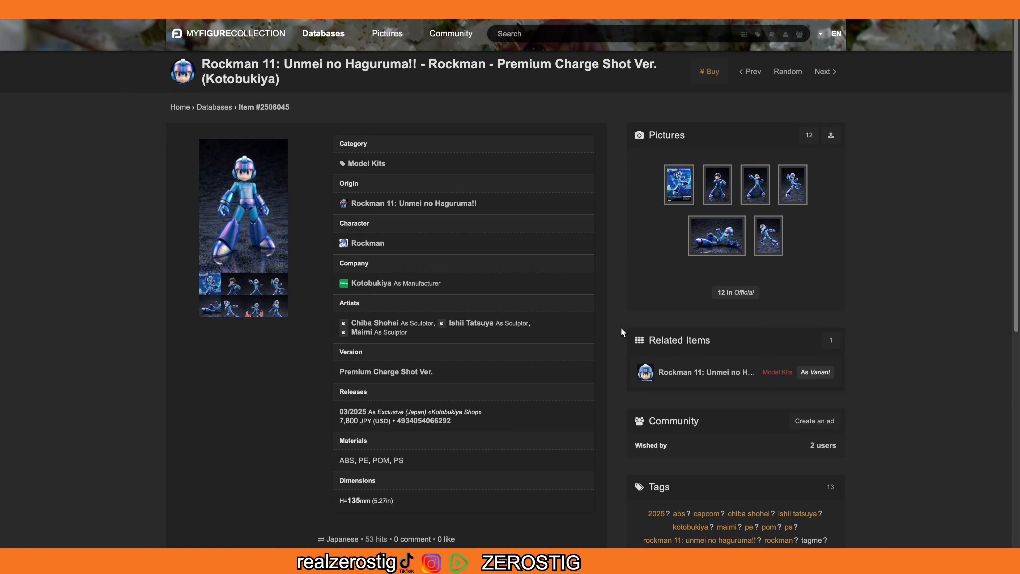
pyautogui.moveTo(273, 341)
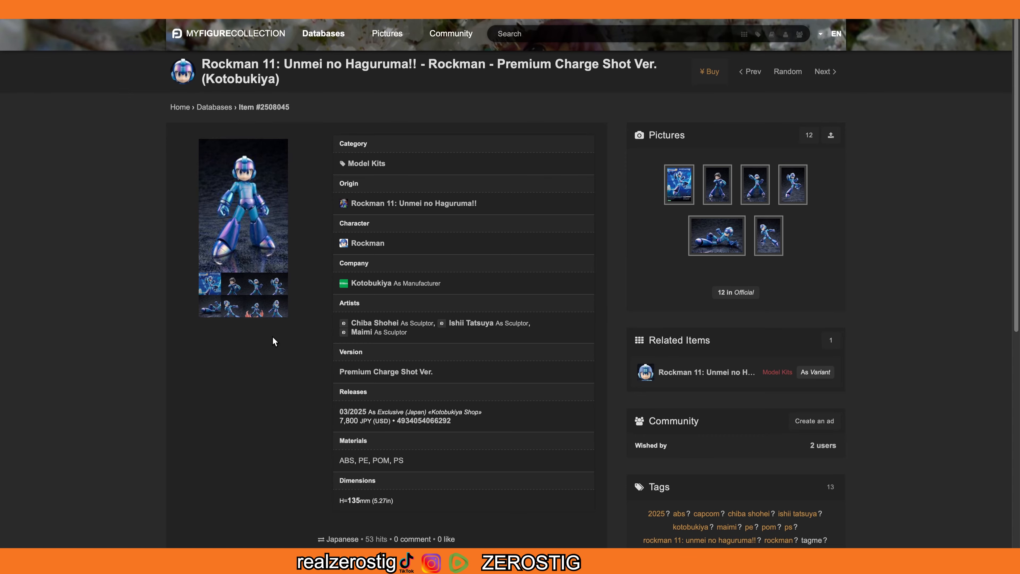
pyautogui.click(243, 205)
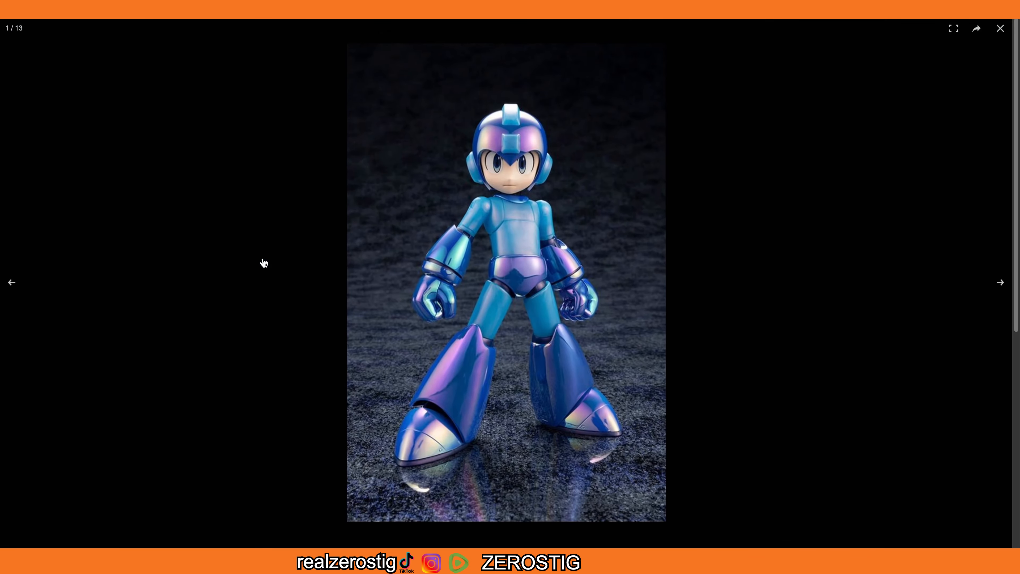
pyautogui.click(11, 282)
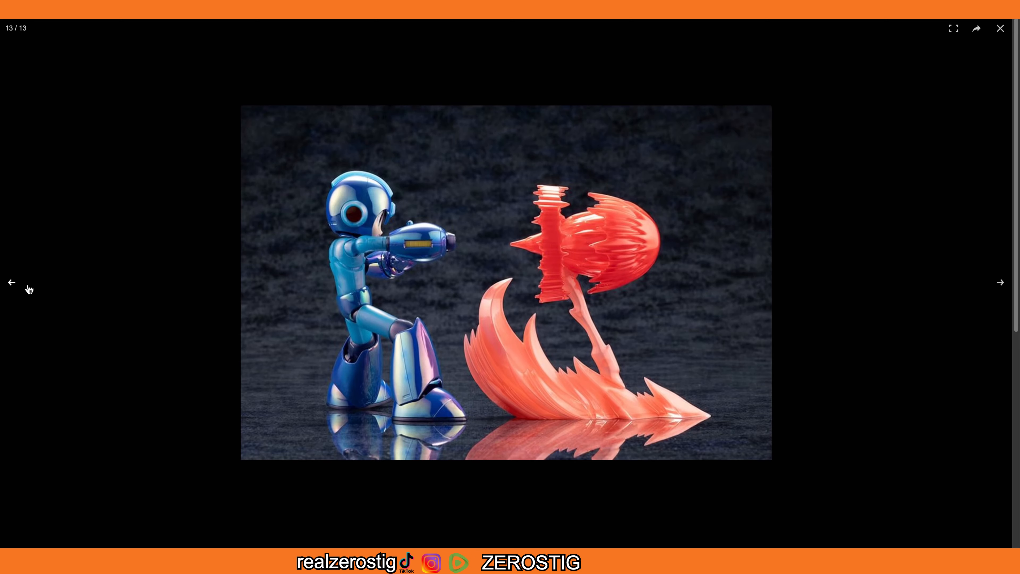
pyautogui.click(12, 282)
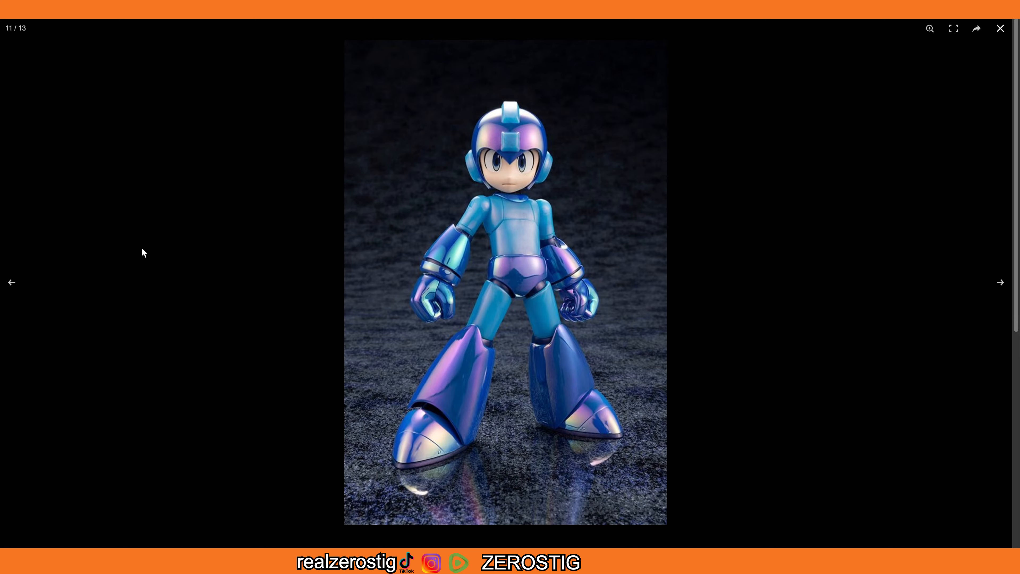
pyautogui.moveTo(774, 78)
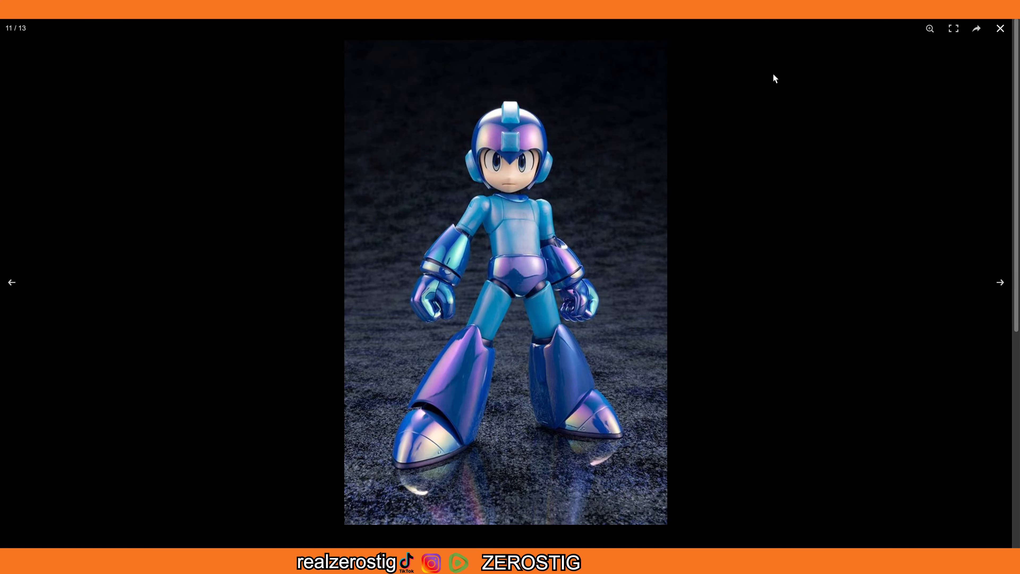
pyautogui.click(1000, 28)
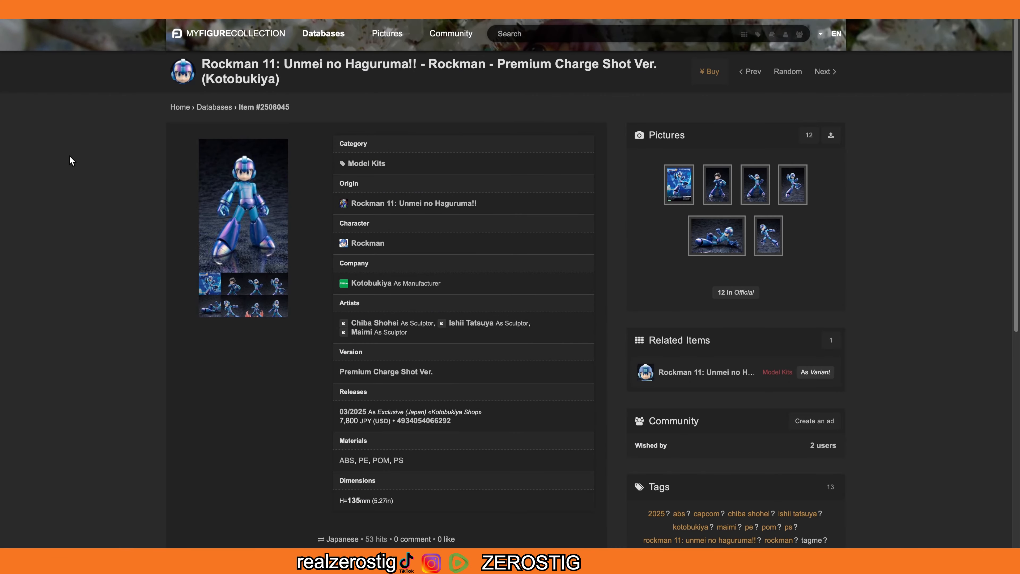
pyautogui.moveTo(131, 198)
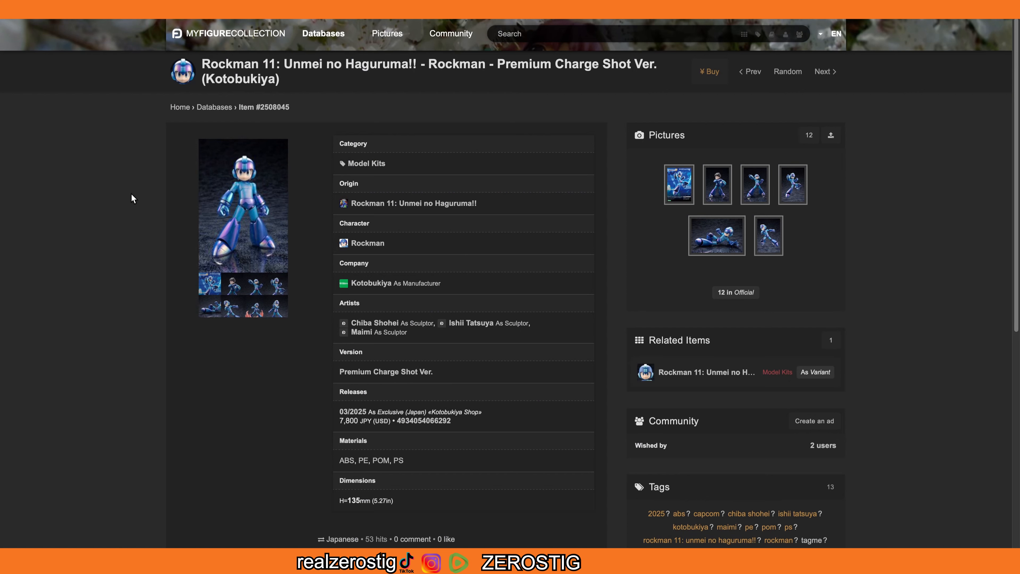